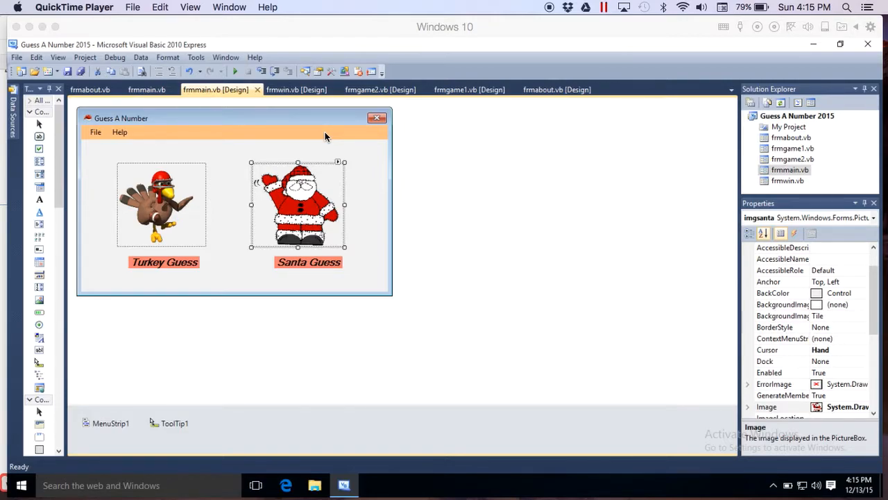
mouse_move(89, 128)
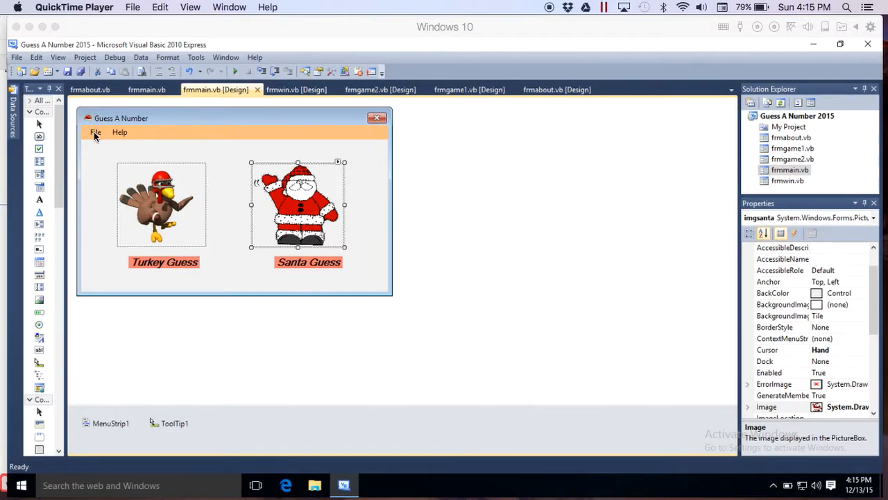
Step: Drop open the form's File menu (Save, Exit) and then its Help menu showing About
left_click(95, 132)
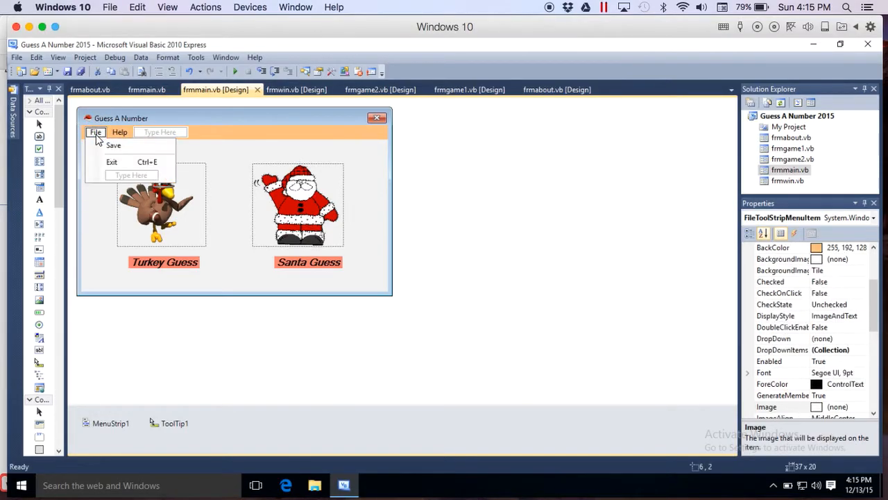
mouse_move(114, 146)
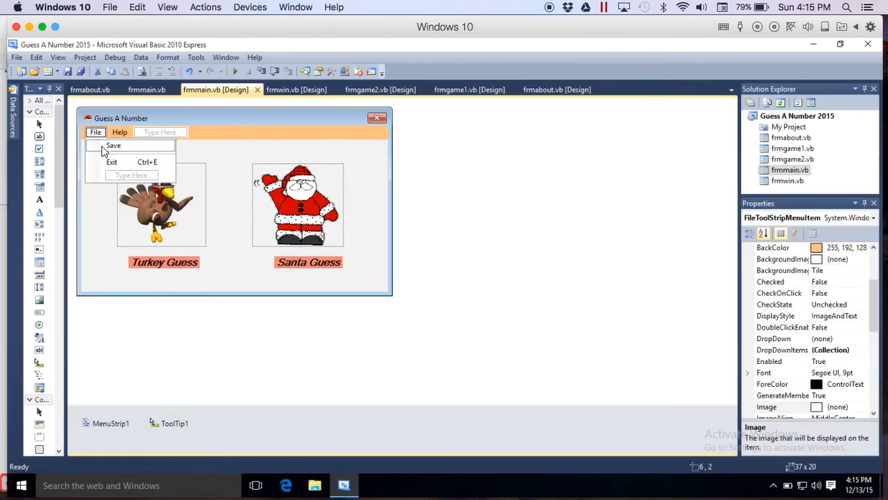
mouse_move(112, 161)
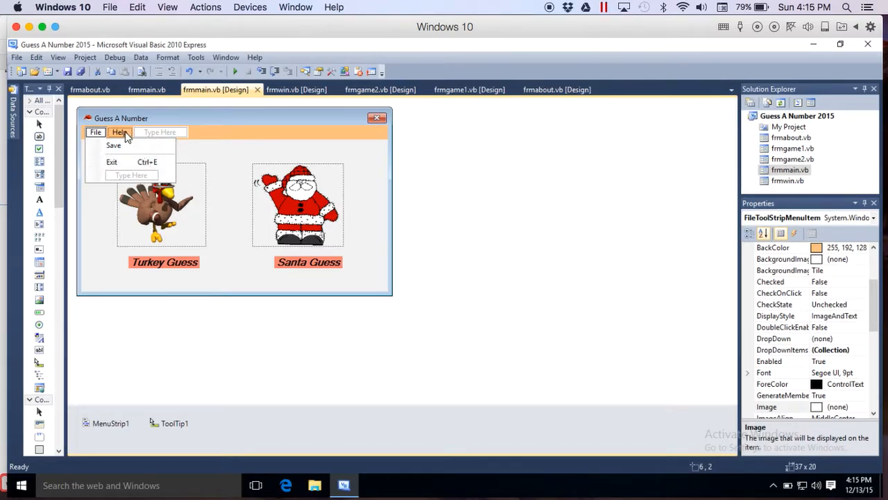
left_click(120, 132)
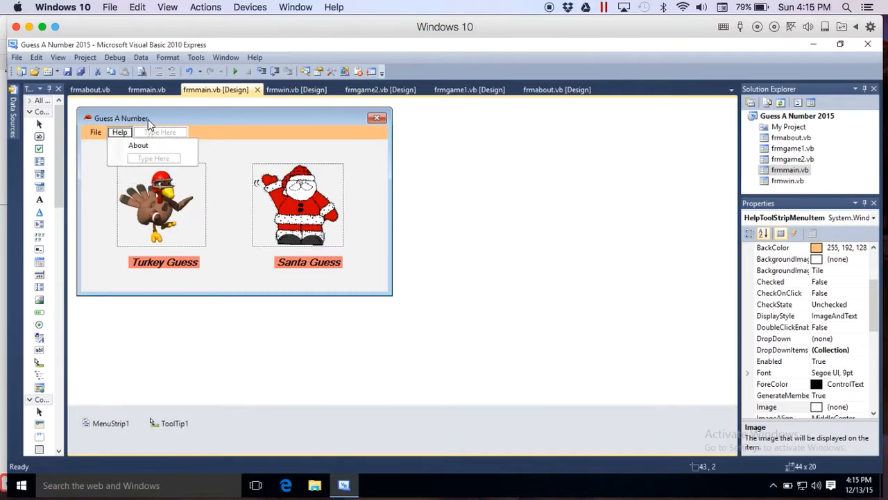
mouse_move(181, 338)
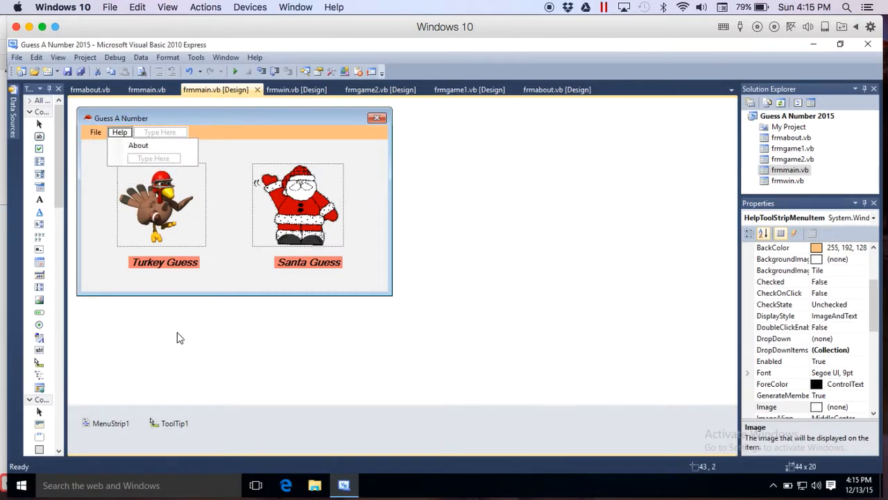
mouse_move(236, 73)
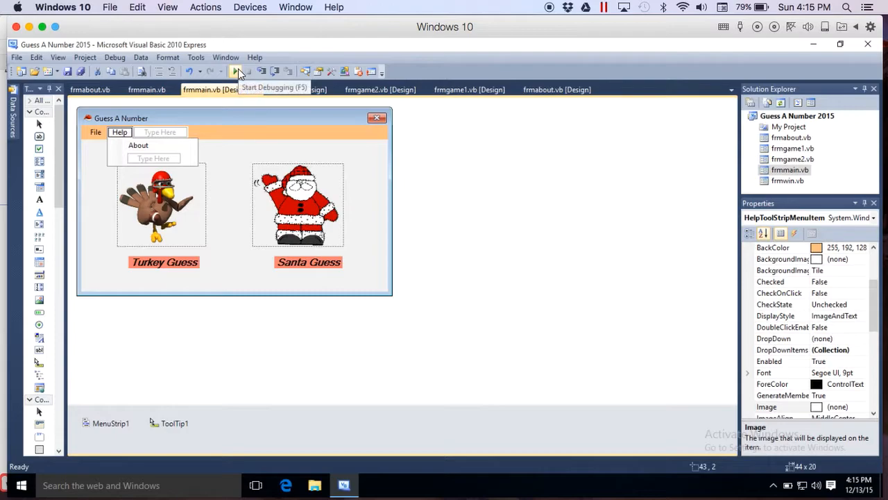
Step: Run Guess A Number, dismiss the Save joke message and cancel the Exit confirmation
left_click(236, 72)
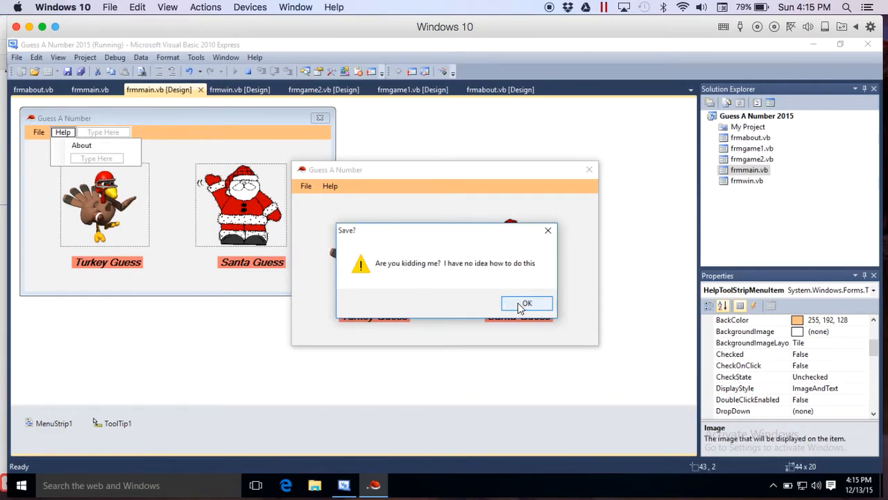
left_click(526, 303)
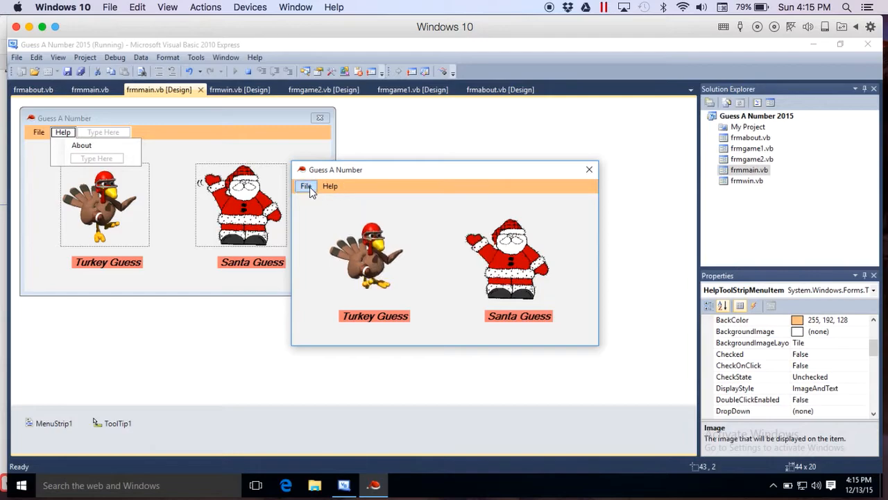
left_click(305, 186)
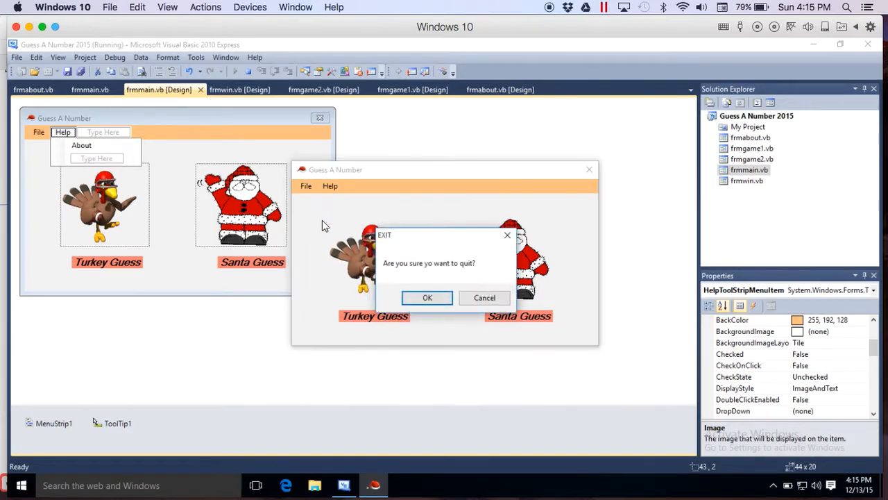
left_click(484, 297)
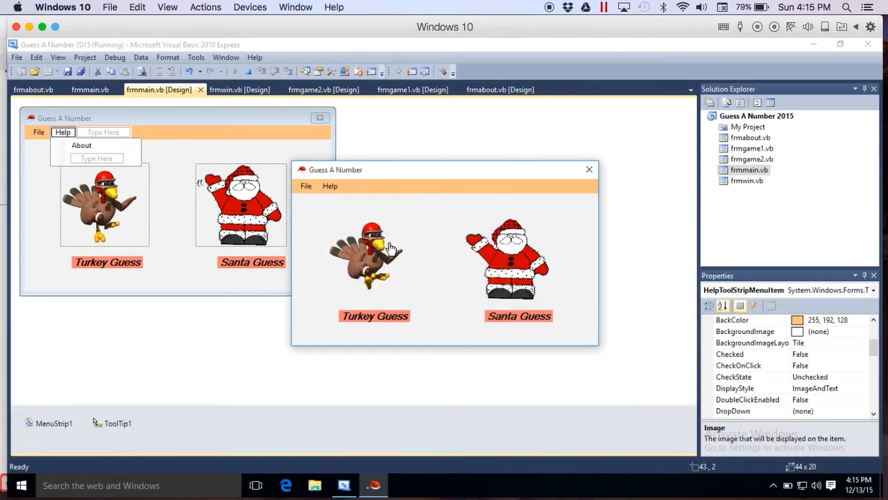
Step: Show the program's About window and close it with OK
left_click(80, 146)
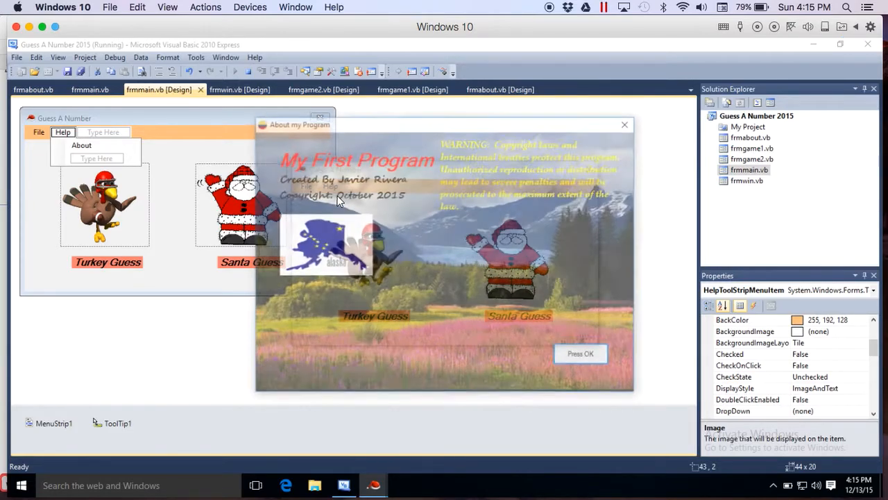
left_click(580, 354)
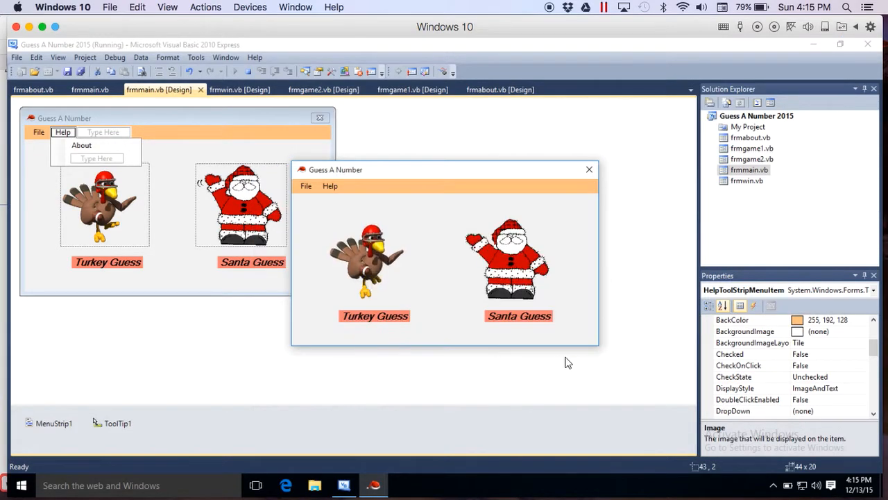
mouse_move(368, 270)
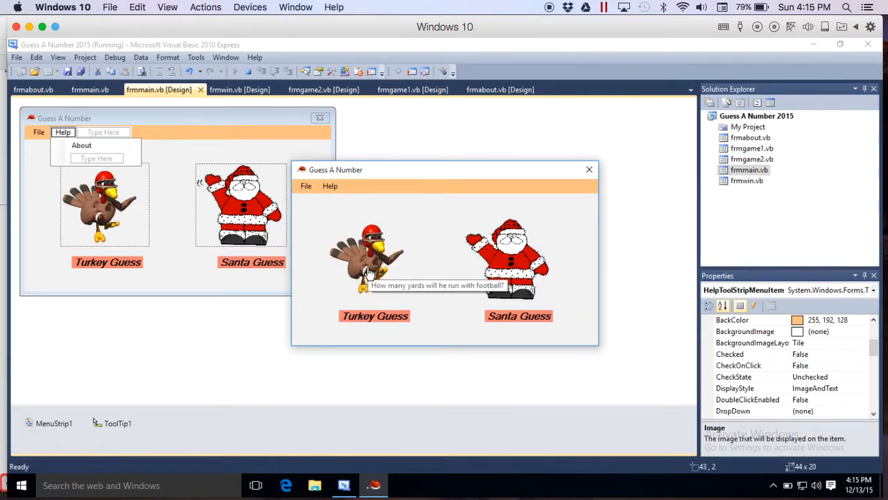
mouse_move(480, 286)
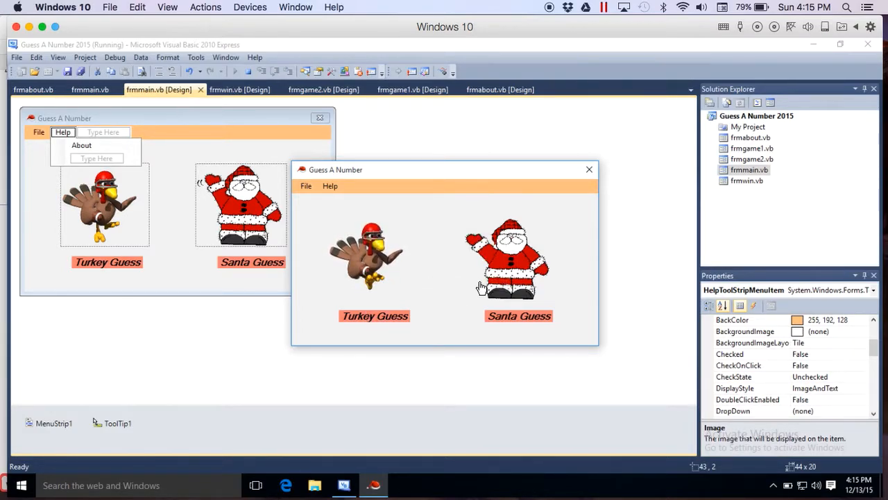
mouse_move(431, 253)
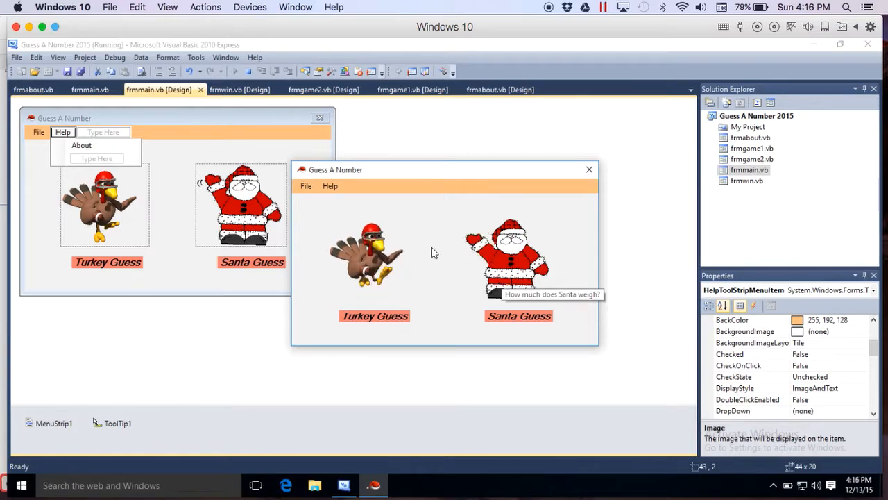
mouse_move(372, 257)
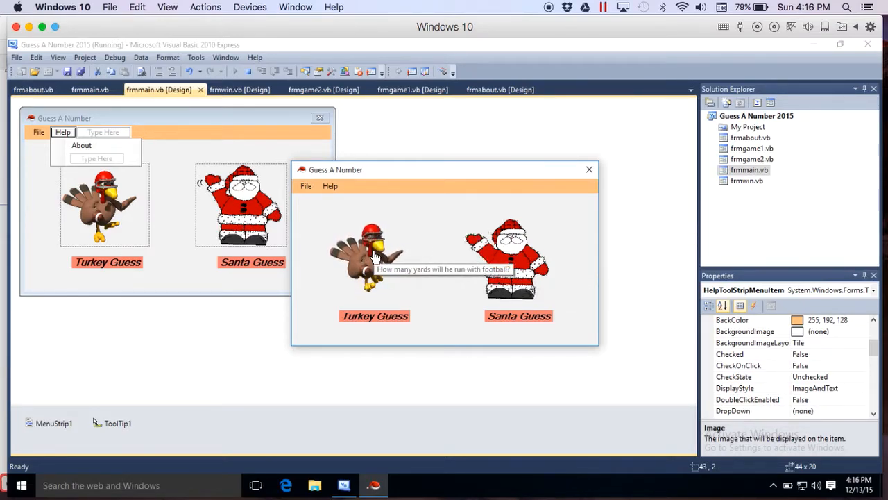
mouse_move(509, 261)
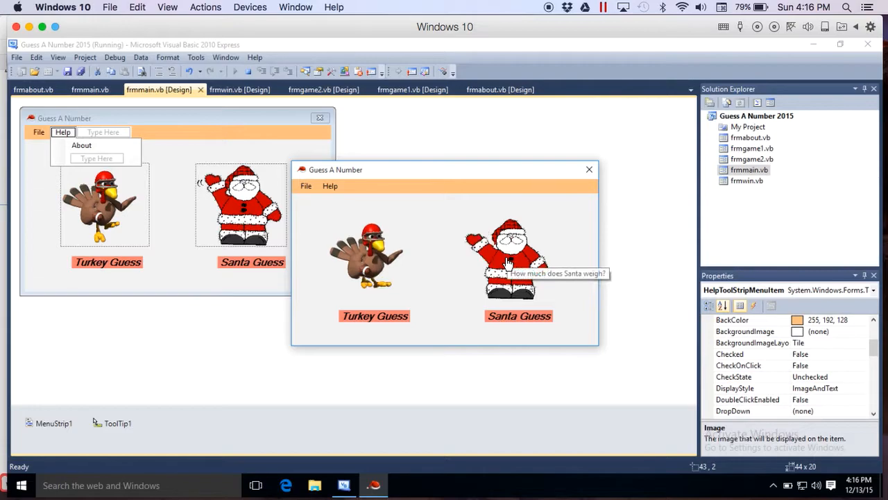
mouse_move(411, 233)
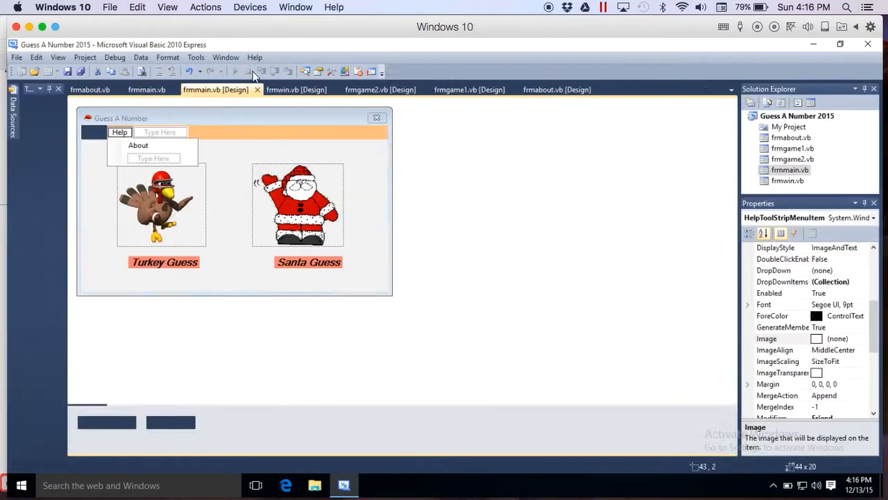
Step: Review the main form's click-handler code, then return to frmmain.vb [Design]
left_click(145, 88)
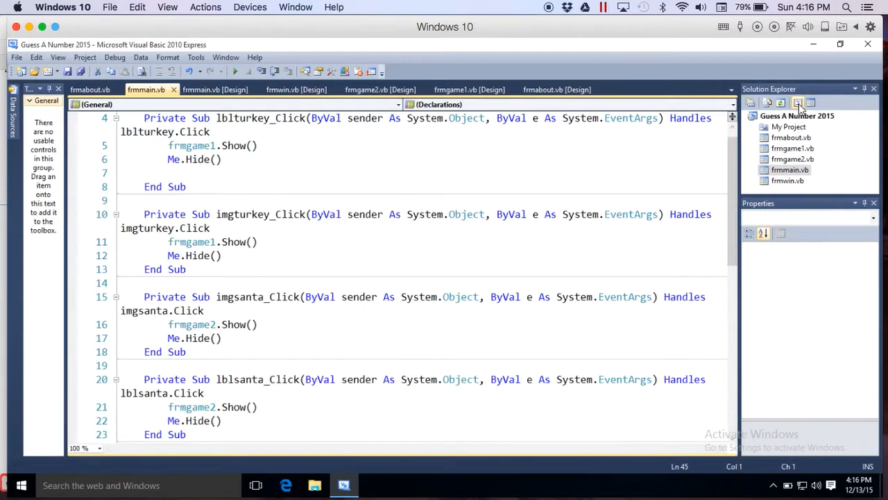
scroll("up", 3)
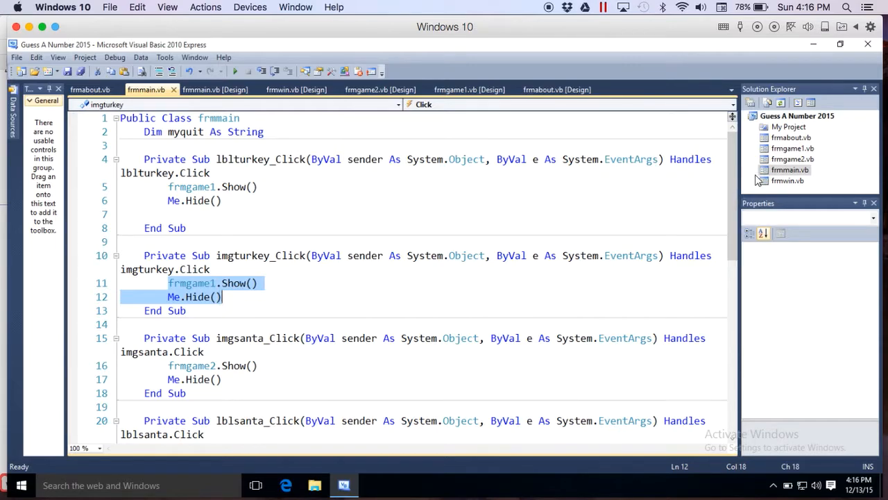
left_click(215, 89)
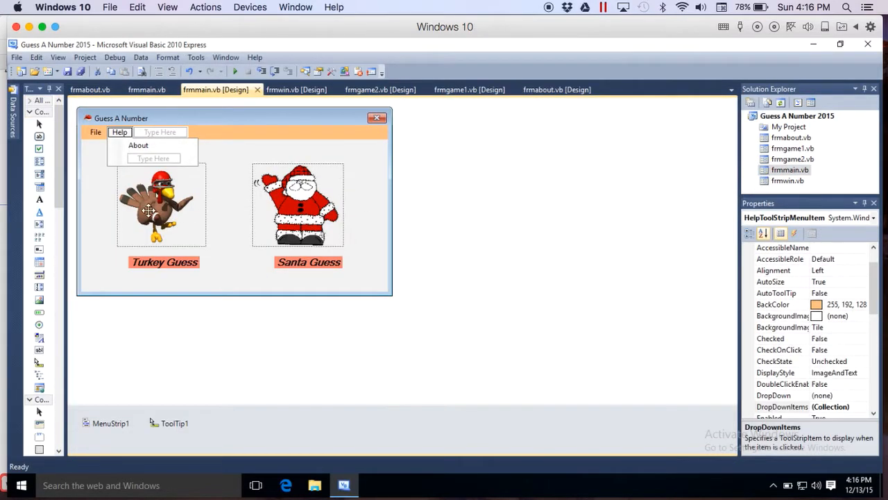
left_click(155, 205)
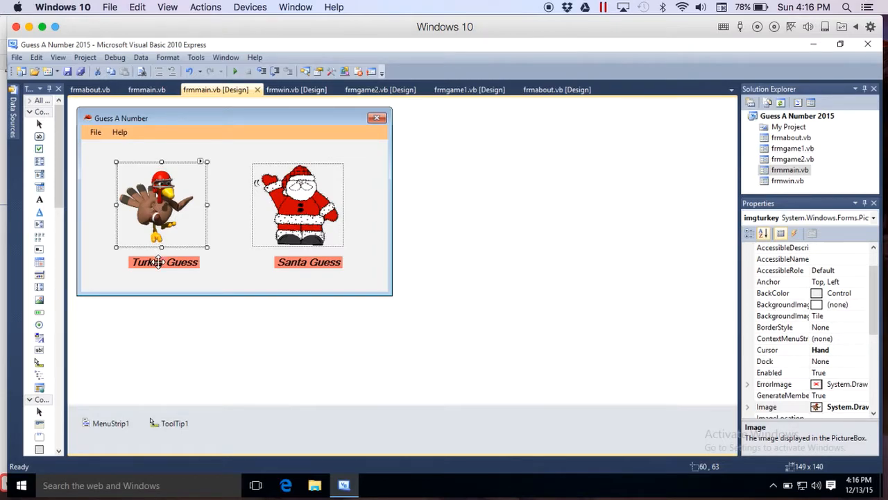
left_click(164, 261)
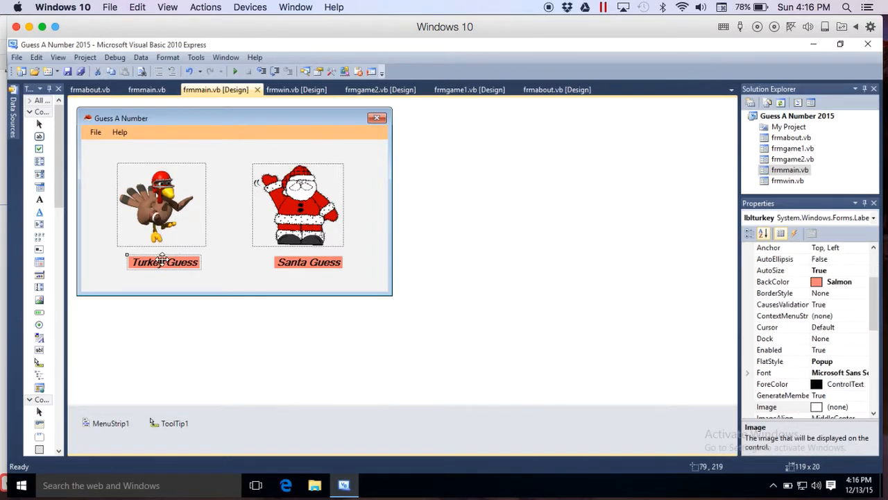
mouse_move(164, 233)
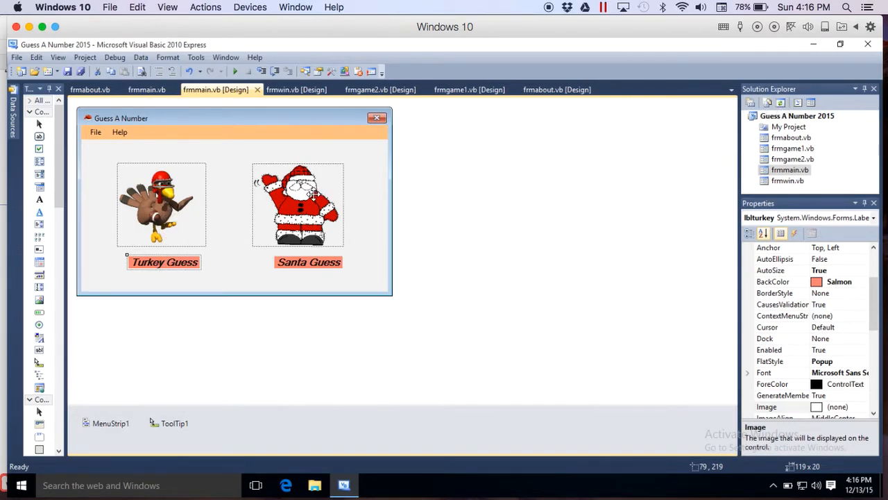
left_click(297, 205)
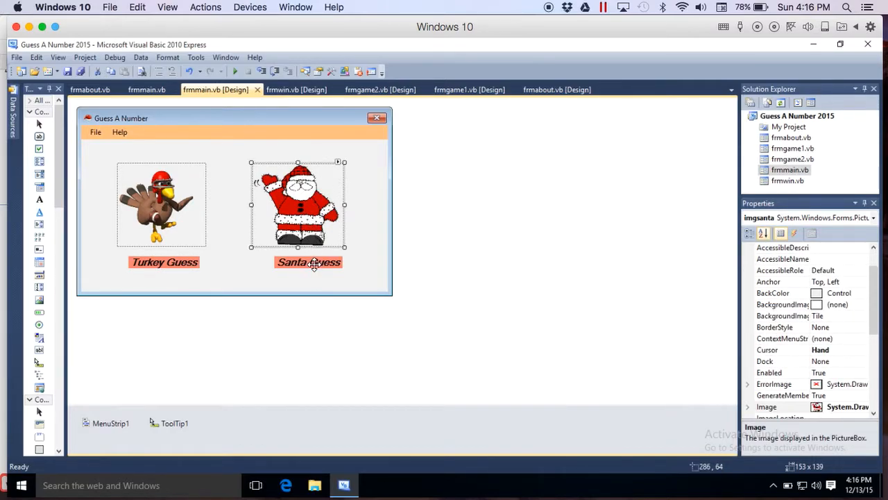
left_click(308, 261)
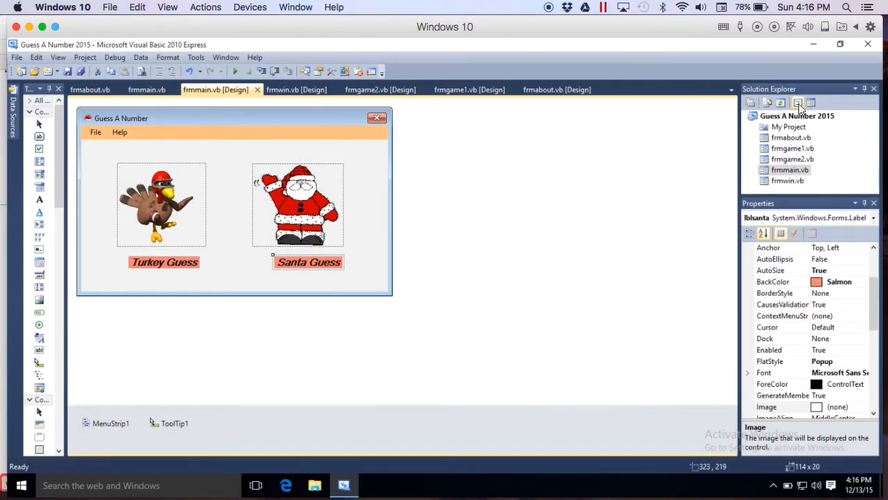
Step: Bring the Exit confirmation, Save joke and About menu handlers into view in frmmain.vb
left_click(145, 89)
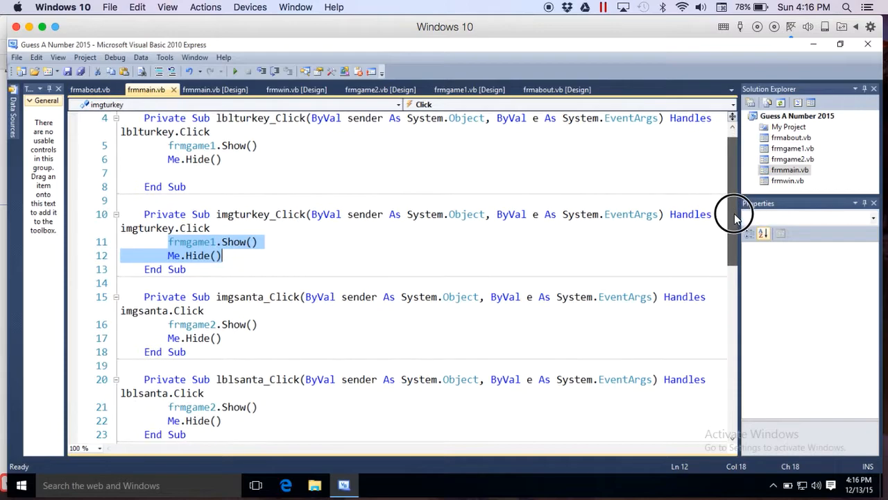
scroll("down", 3)
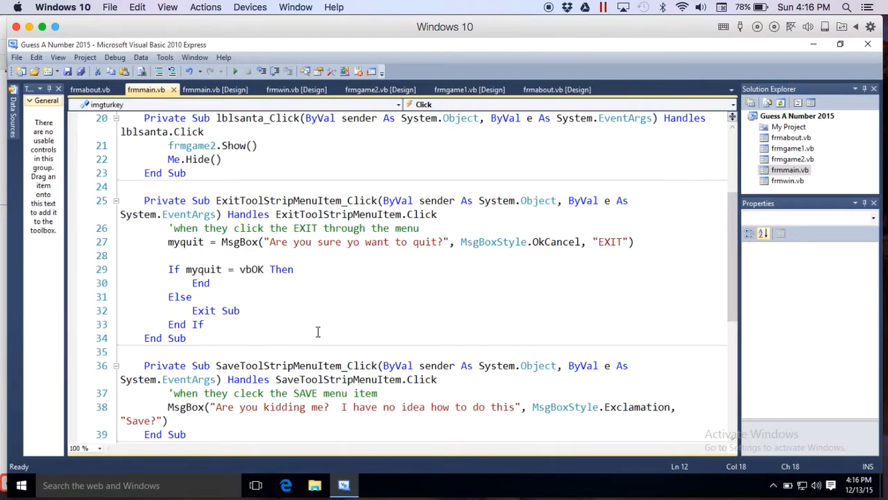
left_click(362, 242)
type("u")
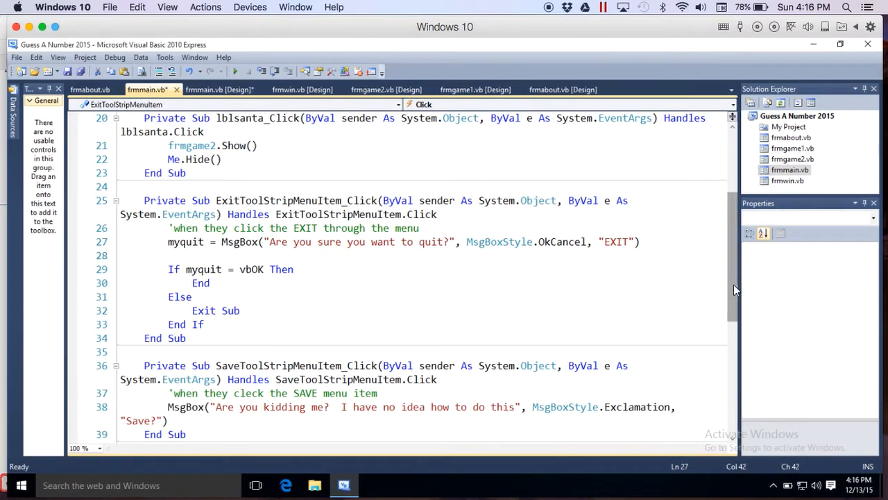
scroll("down", 3)
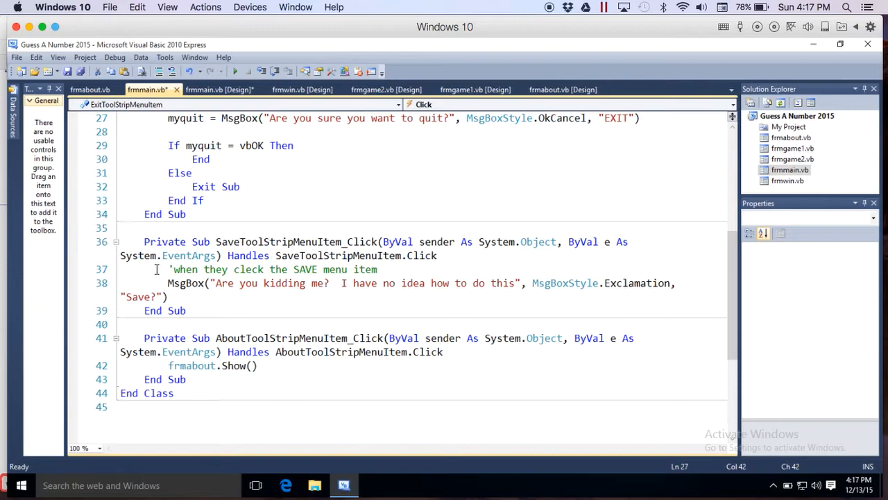
mouse_move(245, 275)
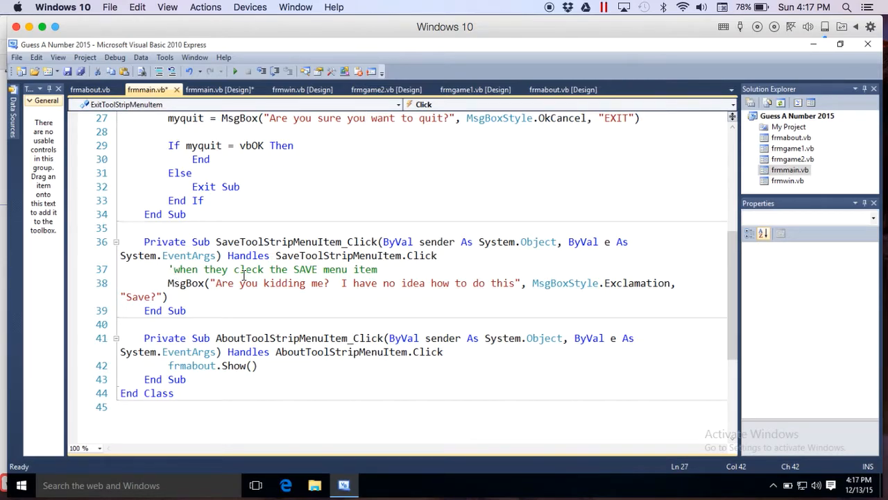
mouse_move(202, 369)
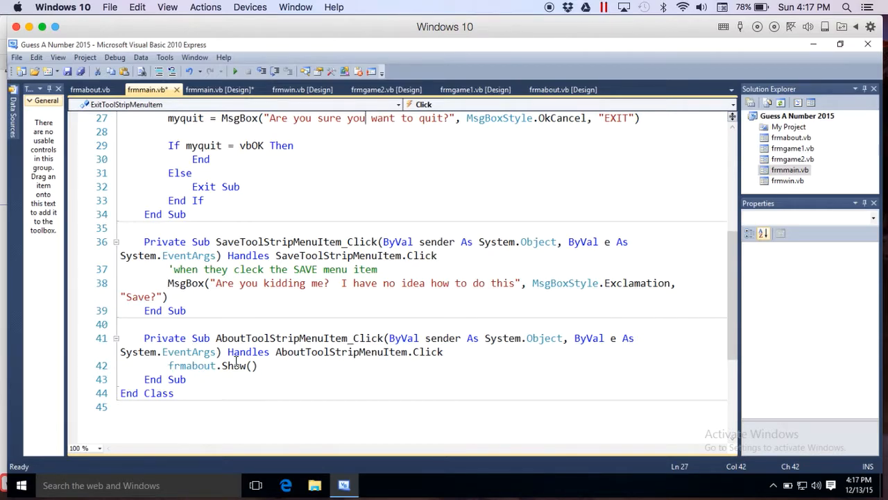
mouse_move(751, 155)
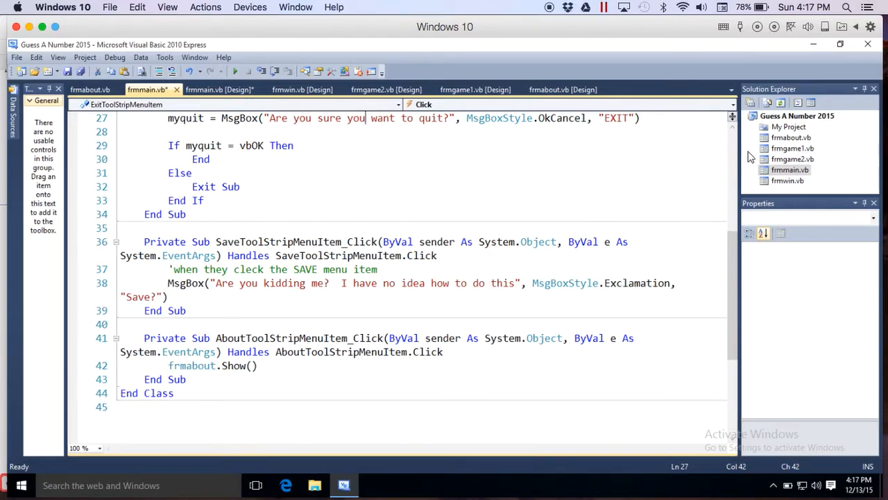
Step: Show frmabout's design and its button handler containing Me.Hide()
left_click(563, 88)
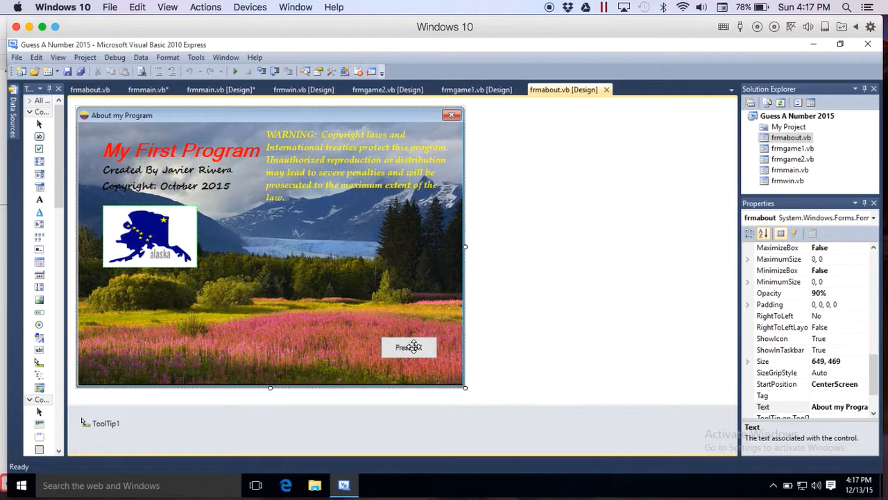
double_click(408, 347)
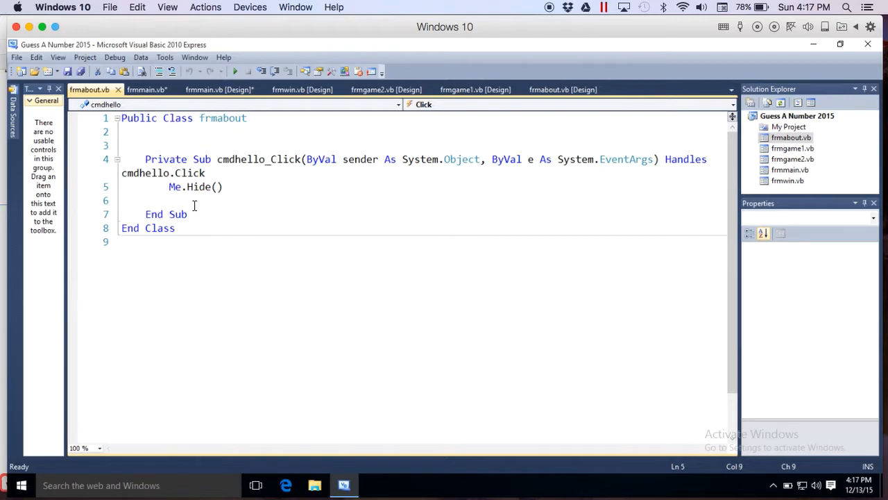
mouse_move(251, 193)
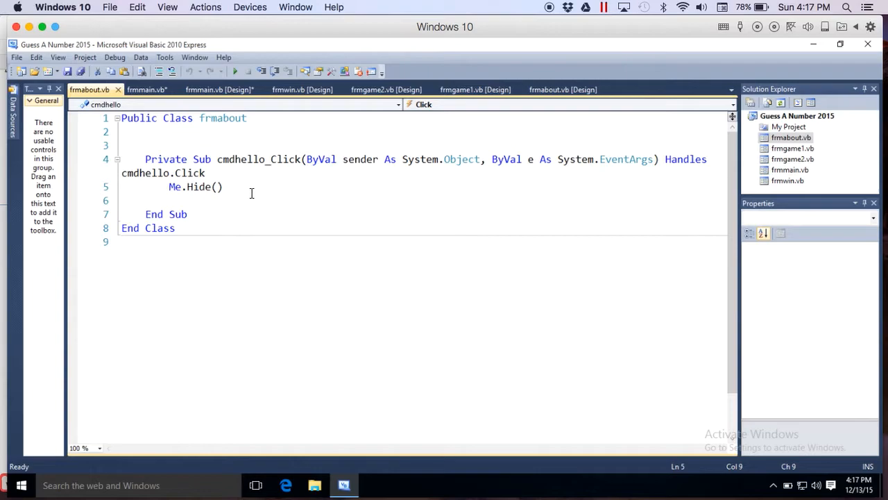
mouse_move(234, 72)
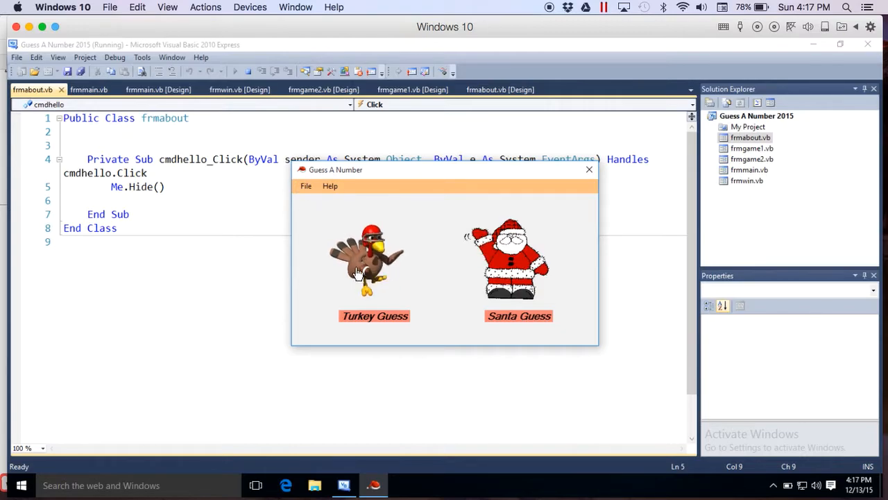
Step: Press the turkey in the running game, end the run and return to frmmain.vb [Design]
left_click(374, 317)
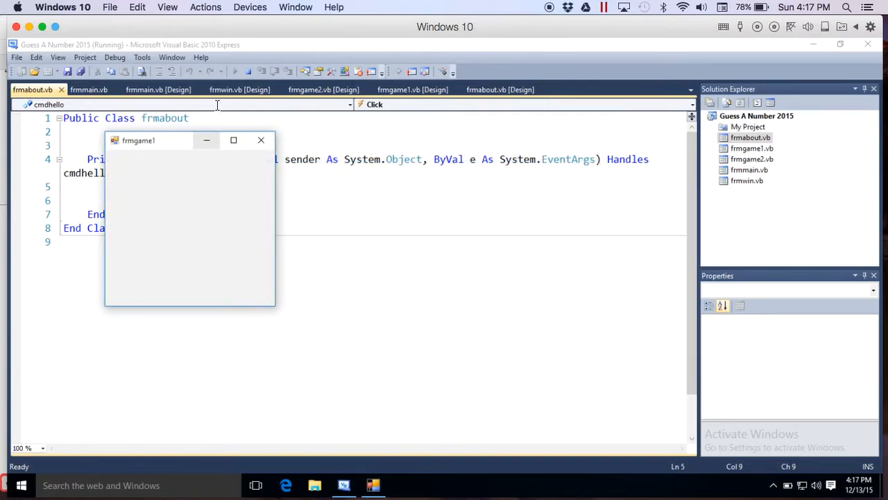
left_click(261, 139)
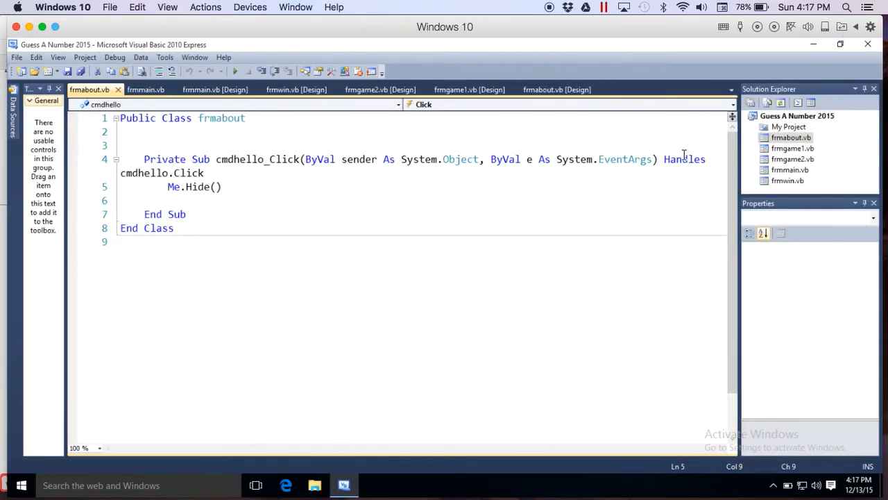
left_click(215, 88)
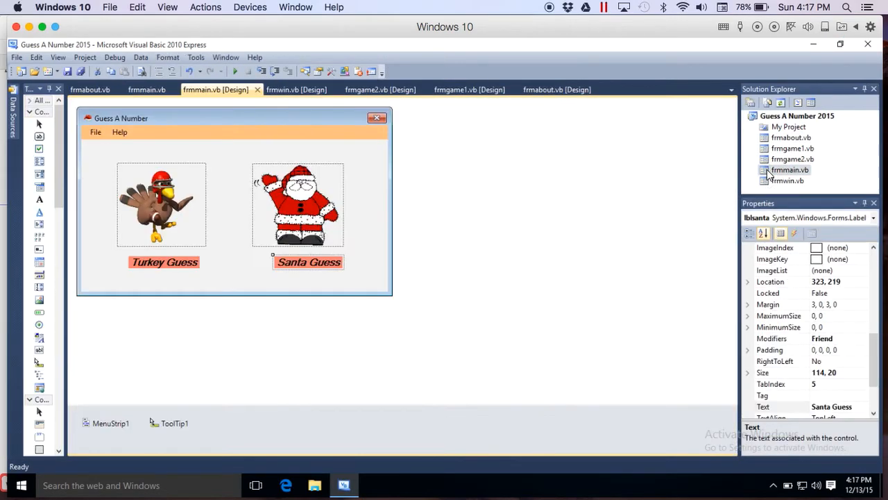